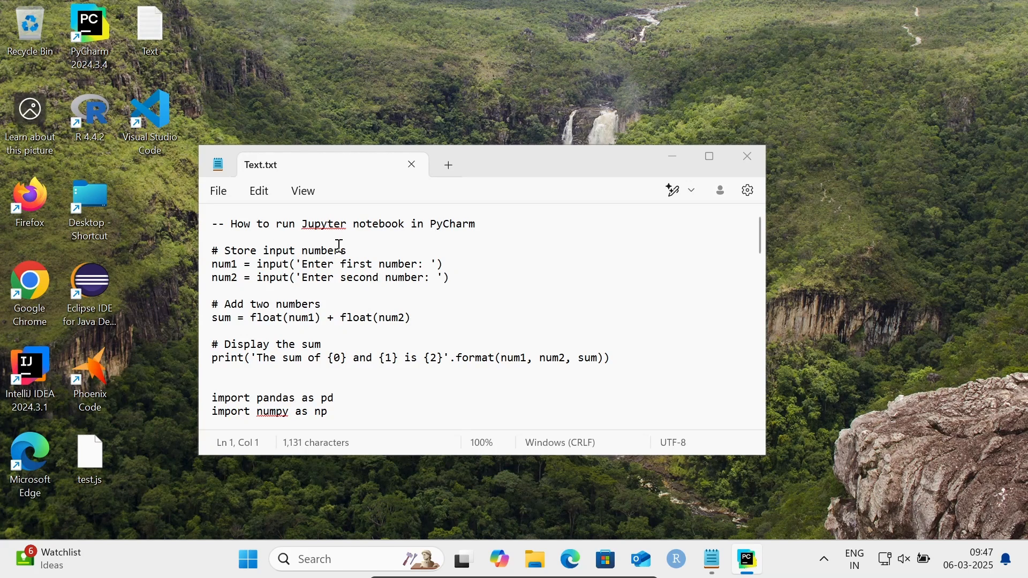
{"action": "mouse_move", "coordinate": [491, 255]}
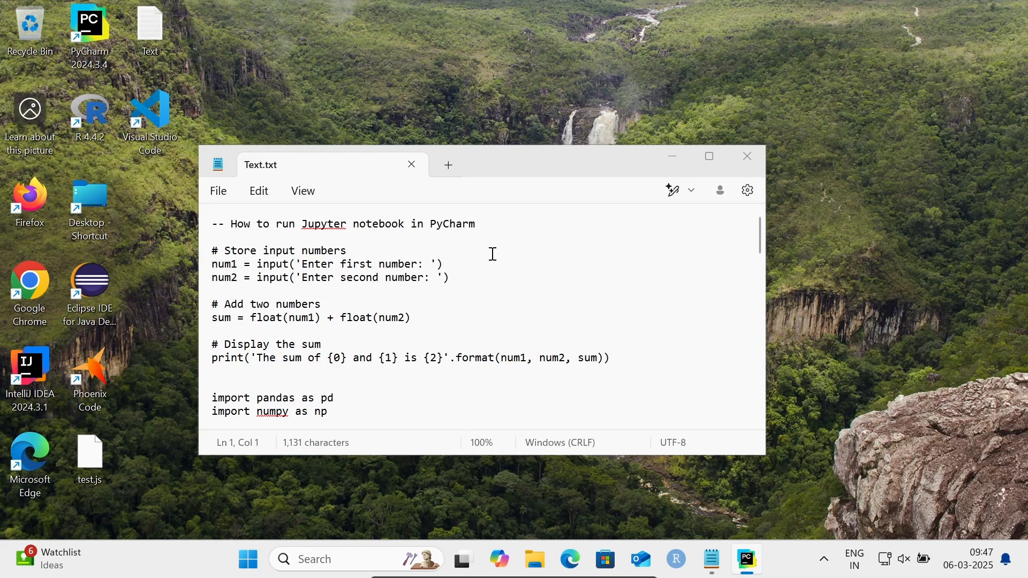
Step: Switch from the Notepad notes to the PythonApp project in PyCharm
{"action": "left_click", "coordinate": [745, 559]}
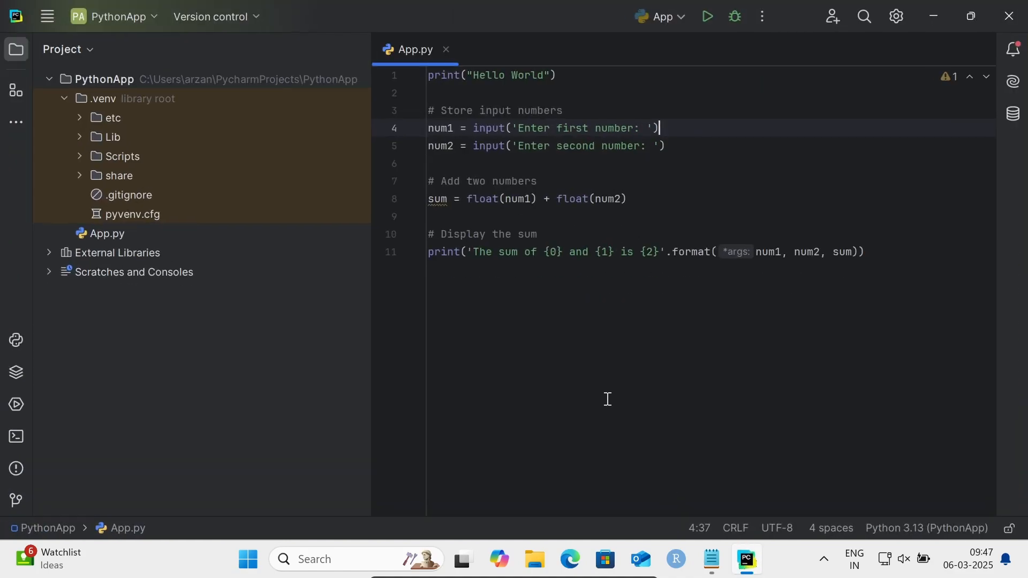
{"action": "mouse_move", "coordinate": [102, 79]}
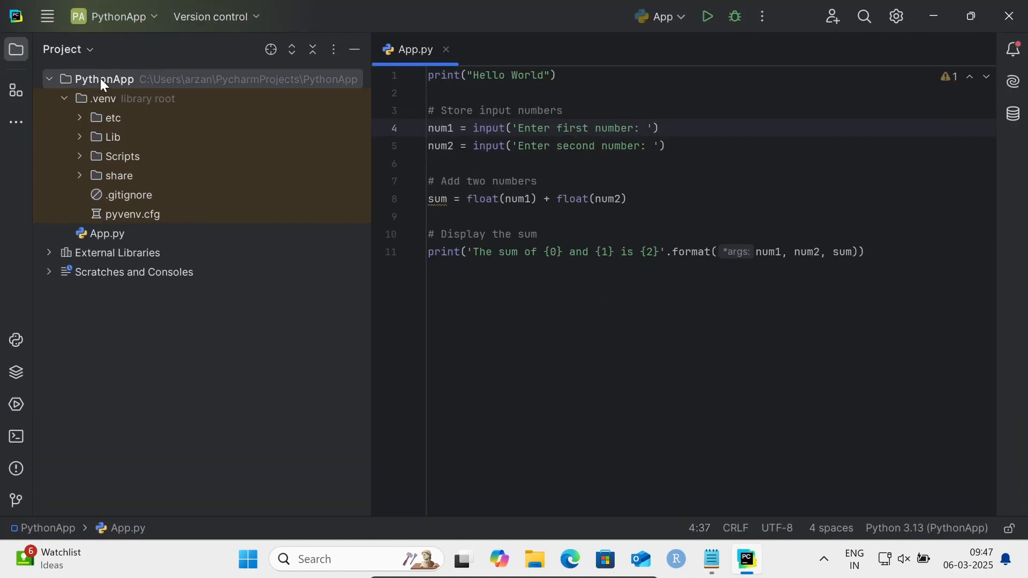
Step: Create a new Jupyter notebook named PyApp in the PythonApp project folder
{"action": "right_click", "coordinate": [102, 79]}
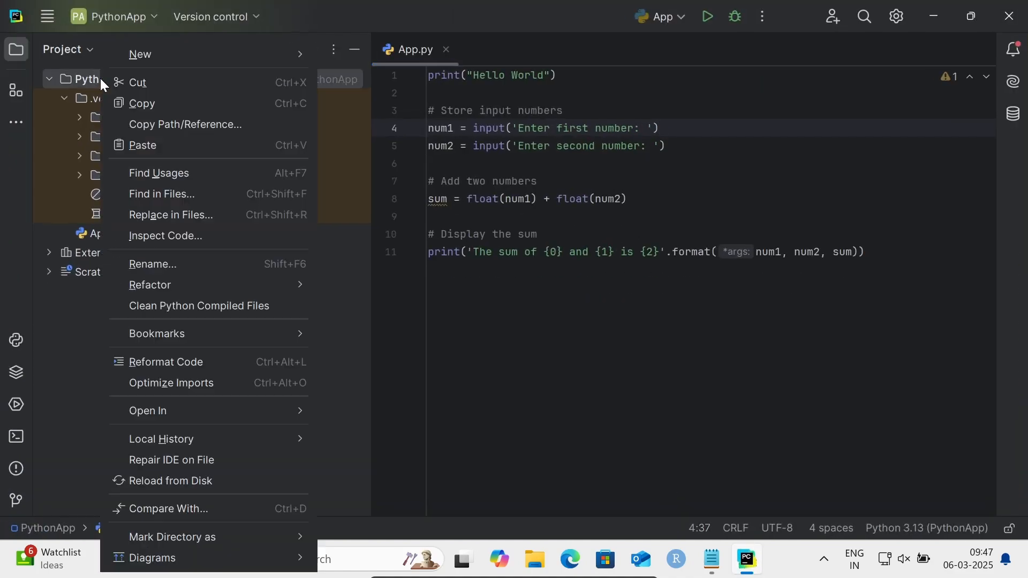
{"action": "mouse_move", "coordinate": [140, 54]}
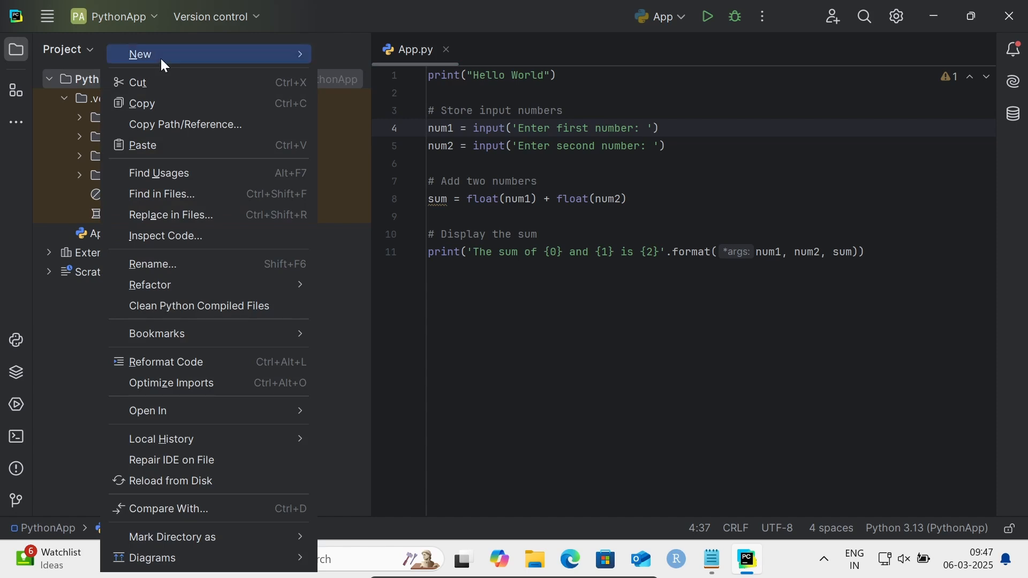
{"action": "left_click", "coordinate": [140, 53]}
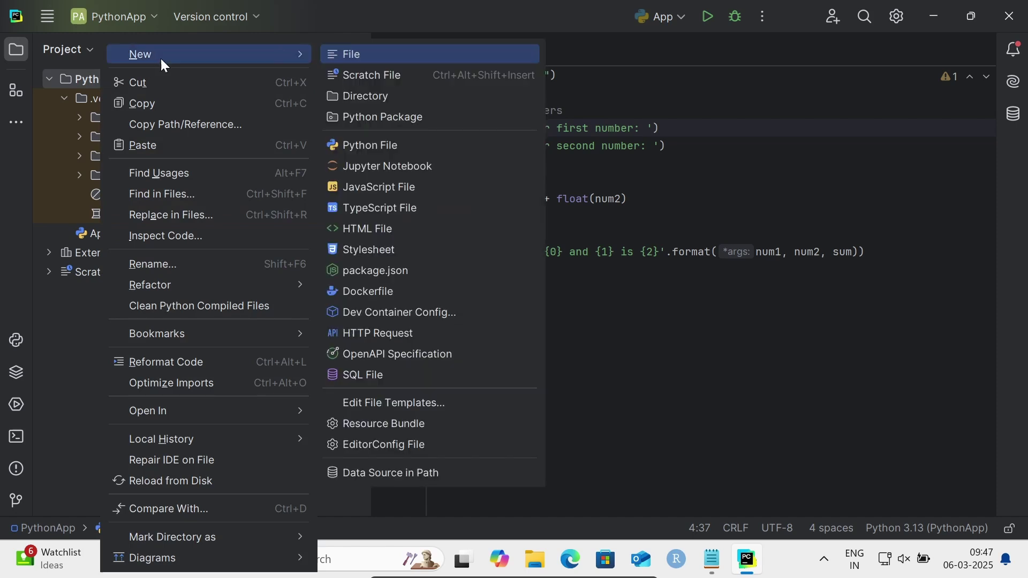
{"action": "mouse_move", "coordinate": [383, 166]}
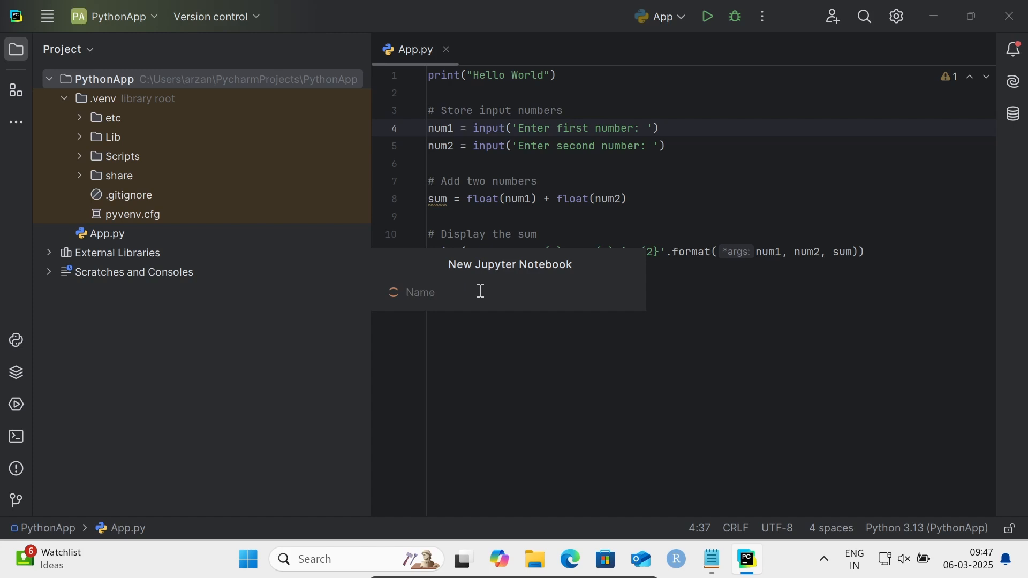
{"action": "type", "text": "PyApp"}
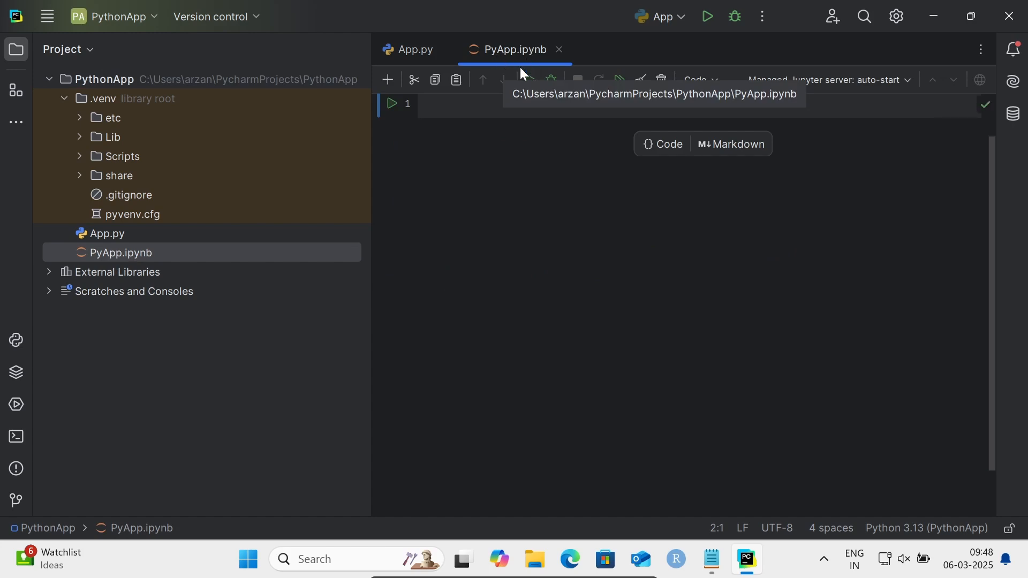
Step: Start editing the first cell and bring up the Notepad notes holding the sum code
{"action": "left_click", "coordinate": [438, 104]}
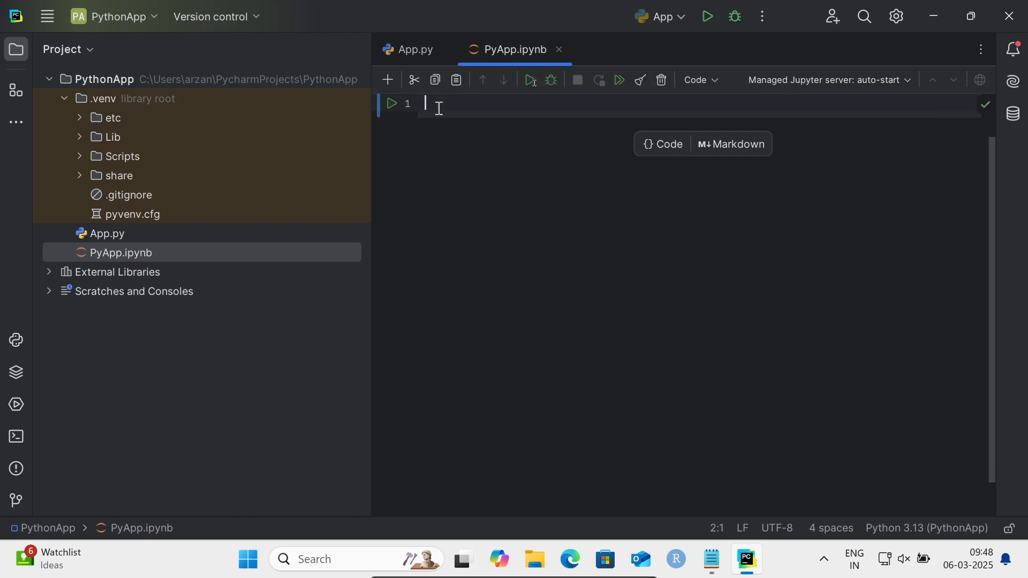
{"action": "mouse_move", "coordinate": [662, 247]}
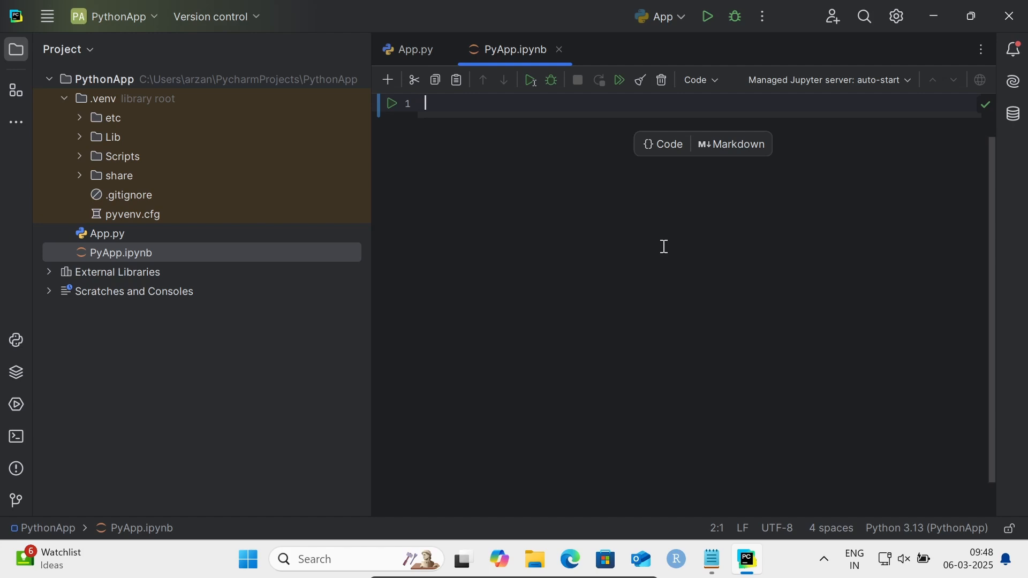
{"action": "left_click", "coordinate": [710, 559]}
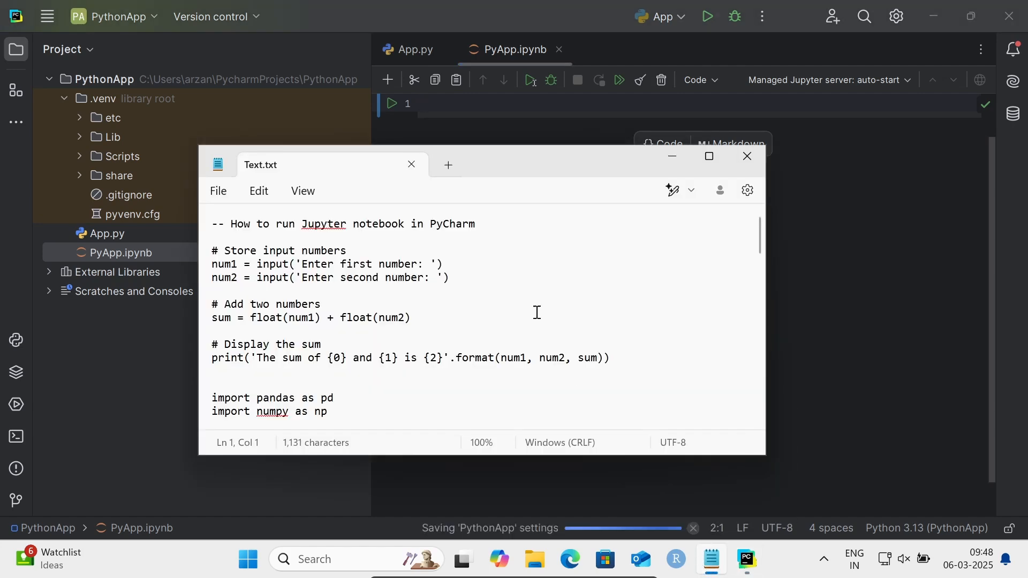
{"action": "mouse_move", "coordinate": [604, 349]}
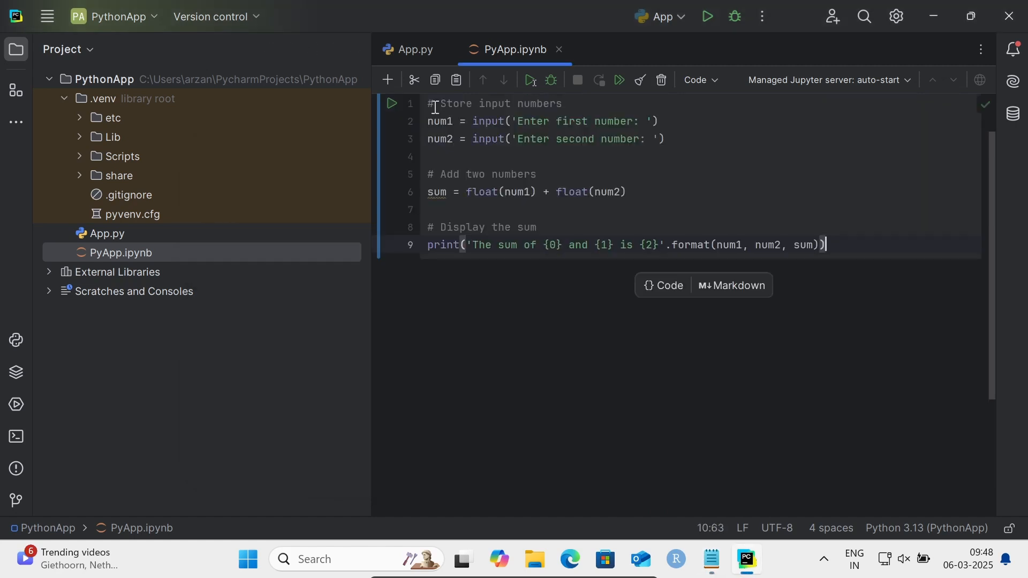
{"action": "mouse_move", "coordinate": [530, 80]}
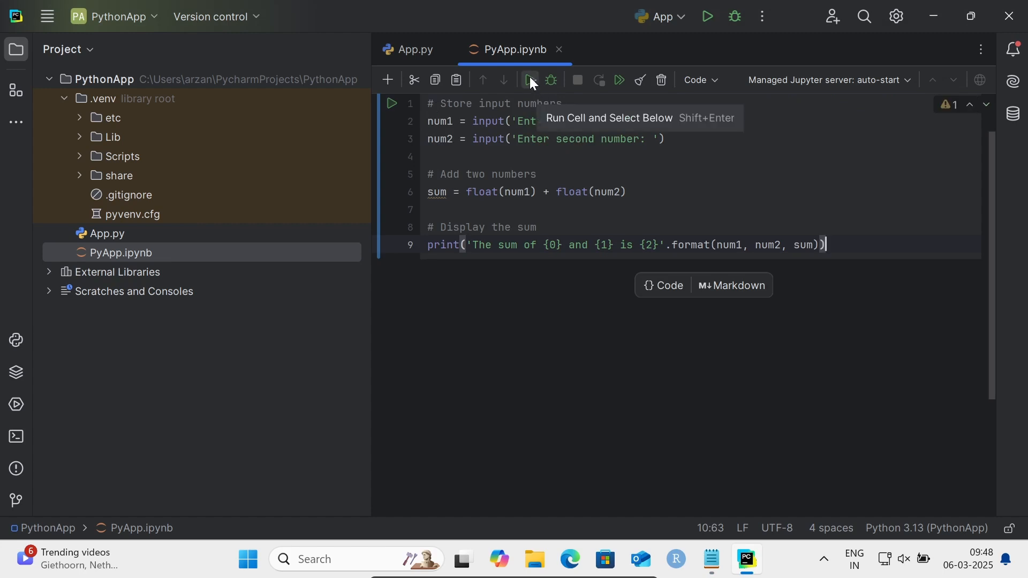
{"action": "mouse_move", "coordinate": [553, 80]}
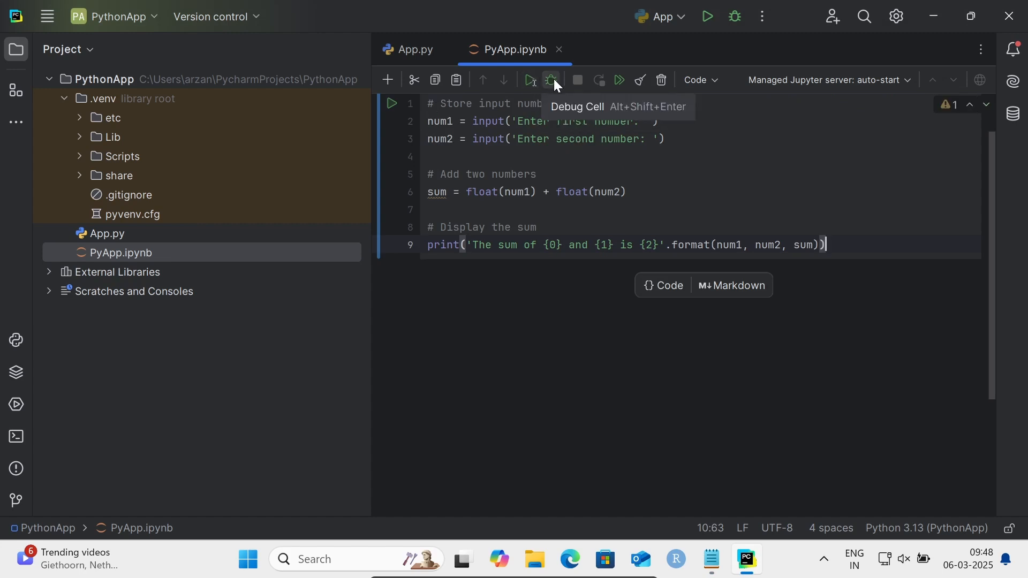
{"action": "mouse_move", "coordinate": [530, 81]}
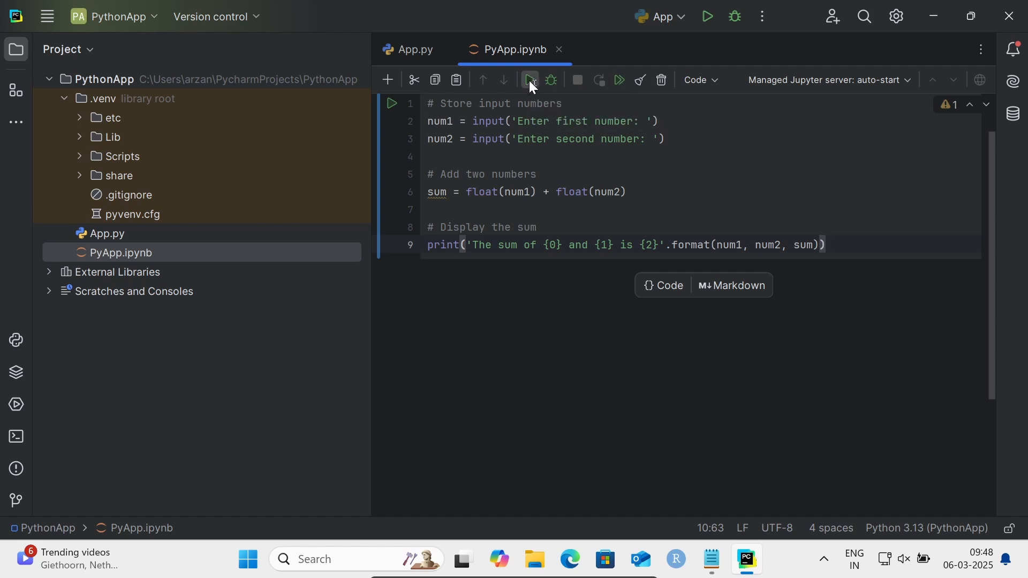
Step: Run the sum cell with inputs 6 and 8 so it prints their sum, 14.0
{"action": "left_click", "coordinate": [531, 80]}
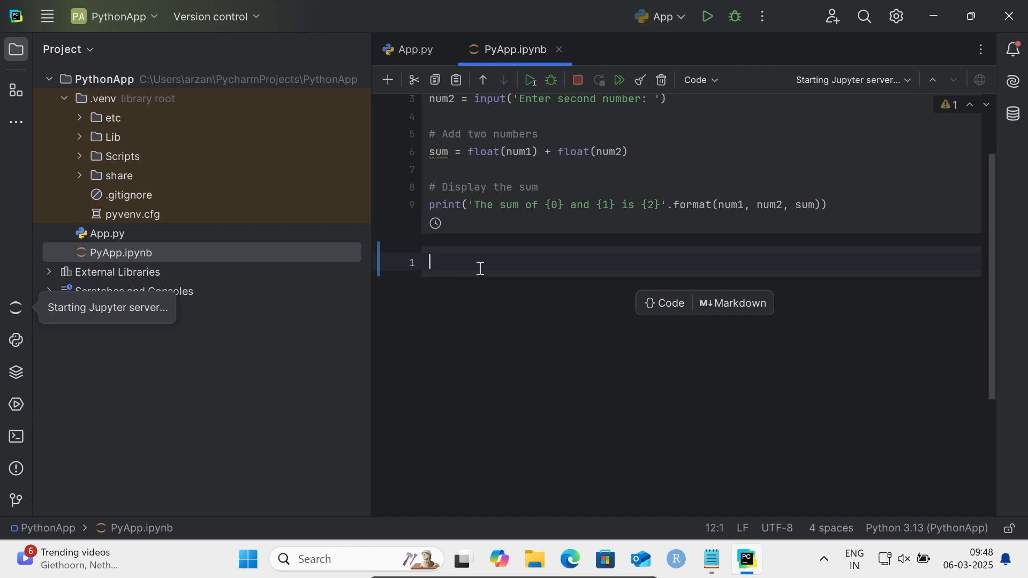
{"action": "mouse_move", "coordinate": [995, 226]}
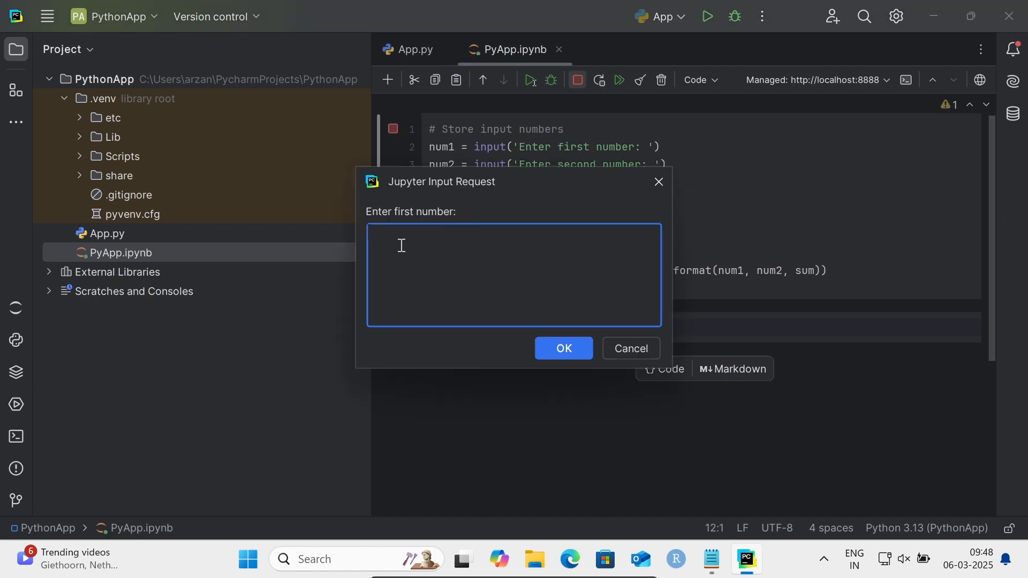
{"action": "type", "text": "6"}
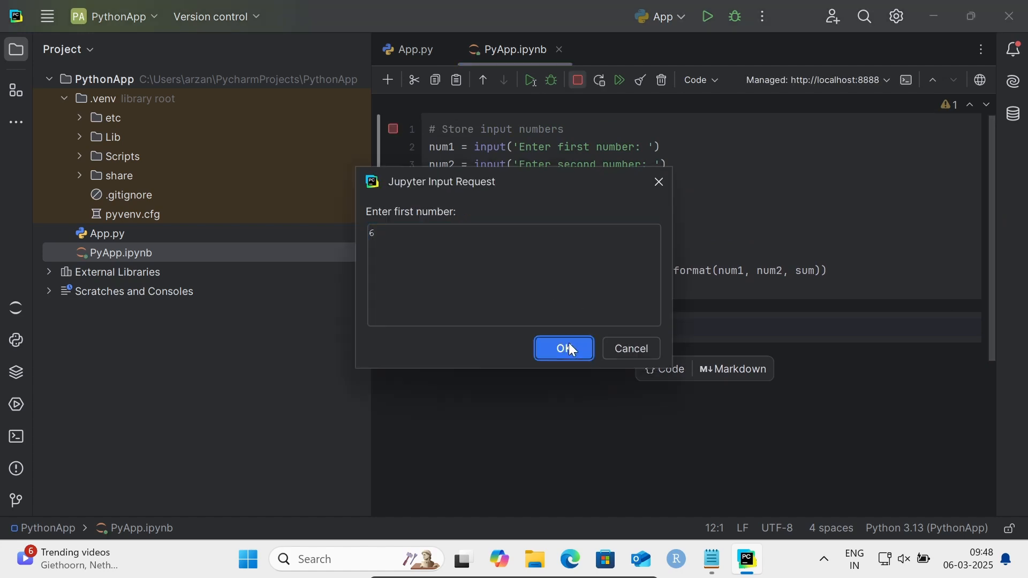
{"action": "left_click", "coordinate": [562, 348]}
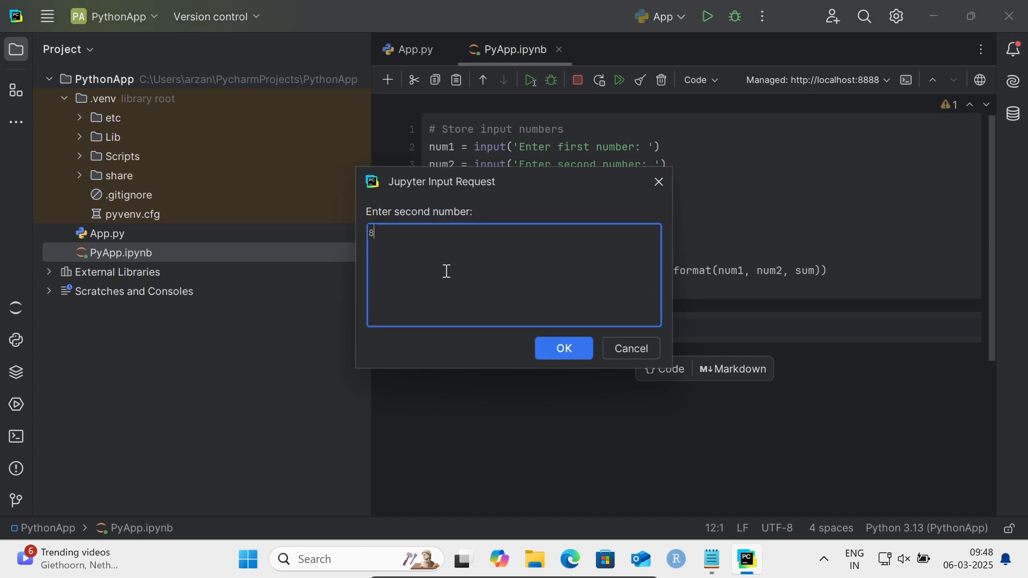
{"action": "left_click", "coordinate": [563, 348]}
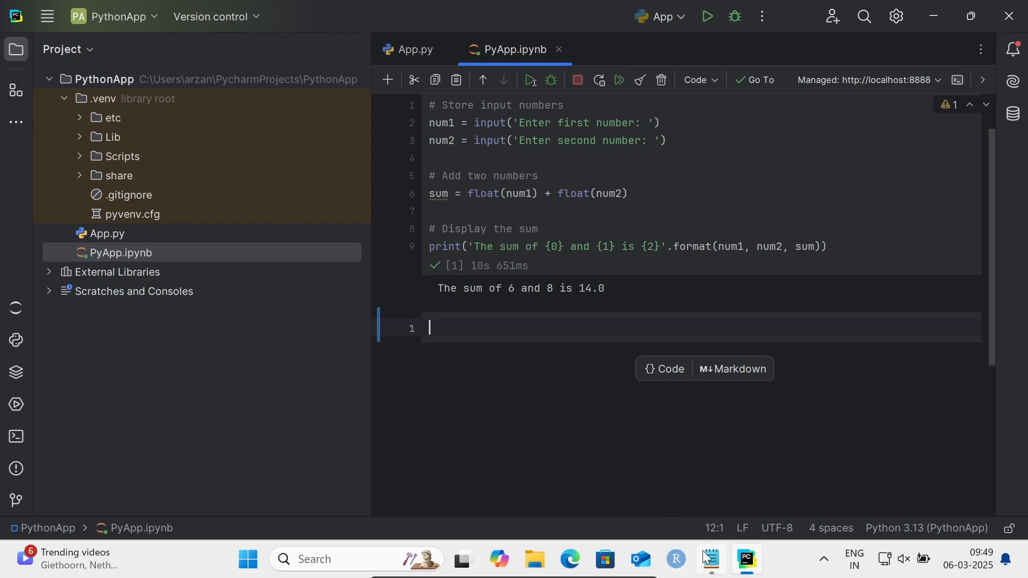
Step: Copy the pandas/numpy Series code from the maximized notes into the second cell
{"action": "left_click", "coordinate": [708, 558]}
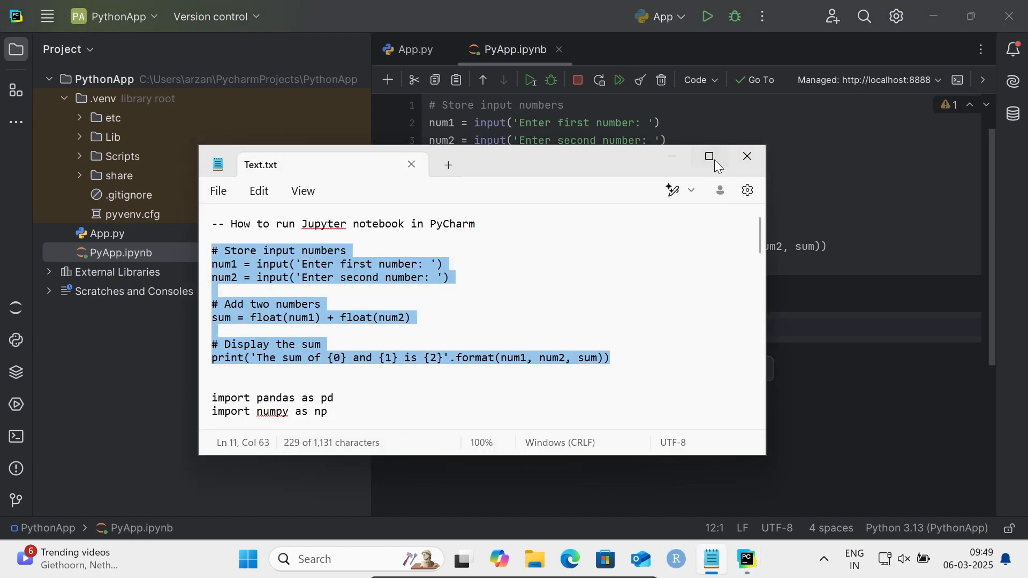
{"action": "left_click", "coordinate": [708, 157]}
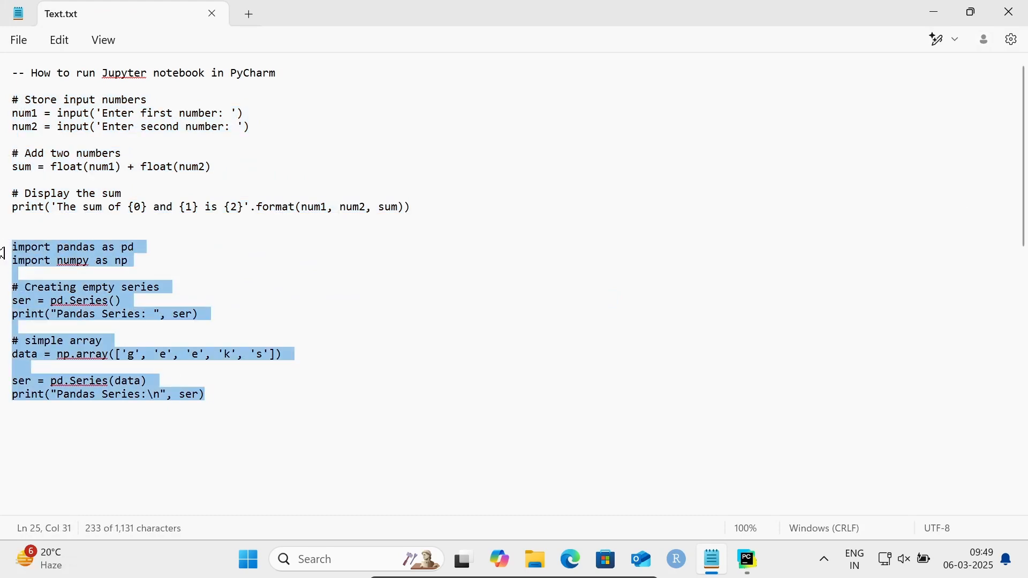
{"action": "left_click", "coordinate": [746, 559]}
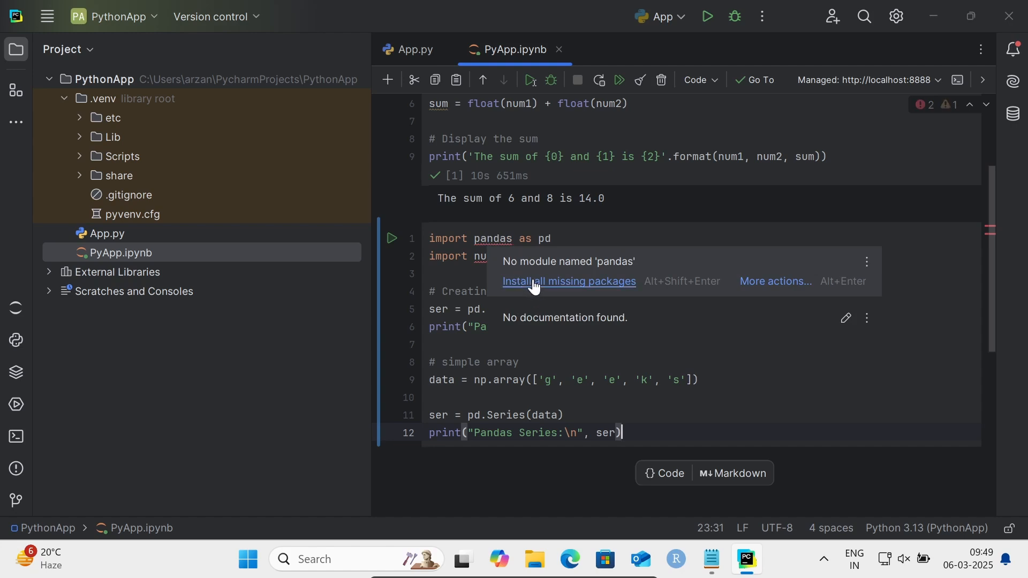
Step: Install the missing pandas and numpy packages flagged on the import line
{"action": "left_click", "coordinate": [569, 281]}
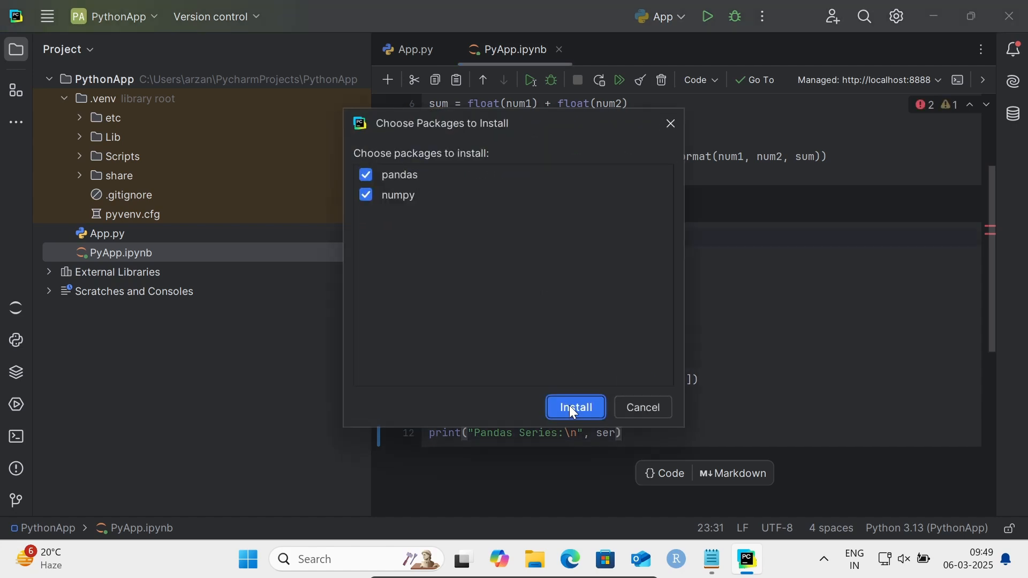
{"action": "left_click", "coordinate": [574, 407]}
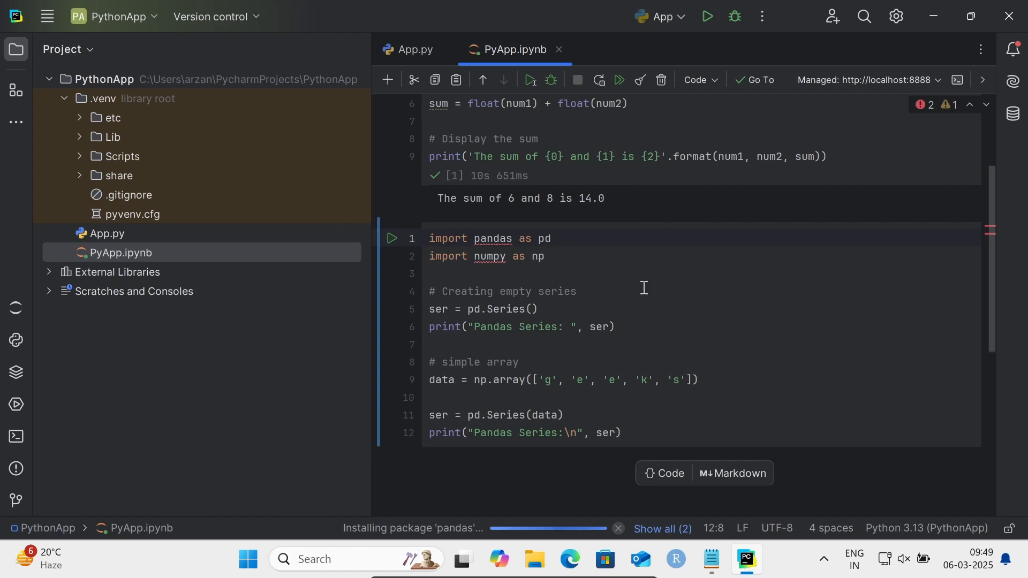
{"action": "left_click", "coordinate": [474, 238]}
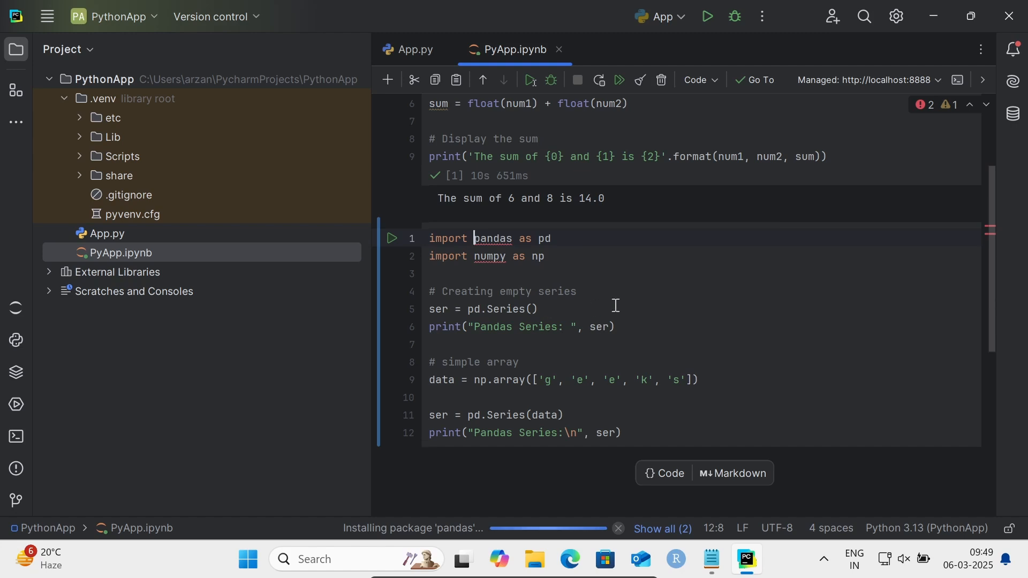
{"action": "mouse_move", "coordinate": [574, 351]}
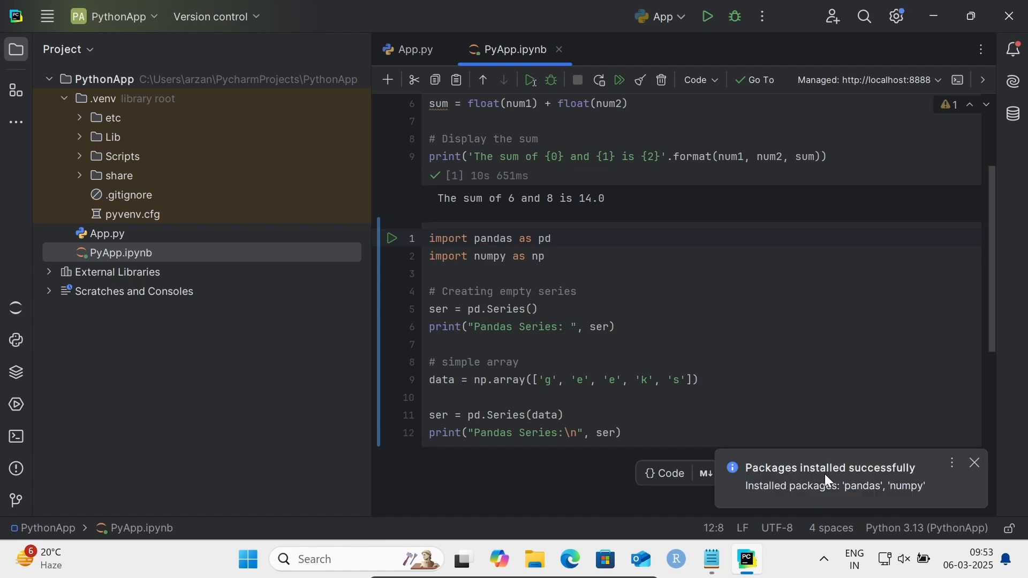
{"action": "mouse_move", "coordinate": [869, 500]}
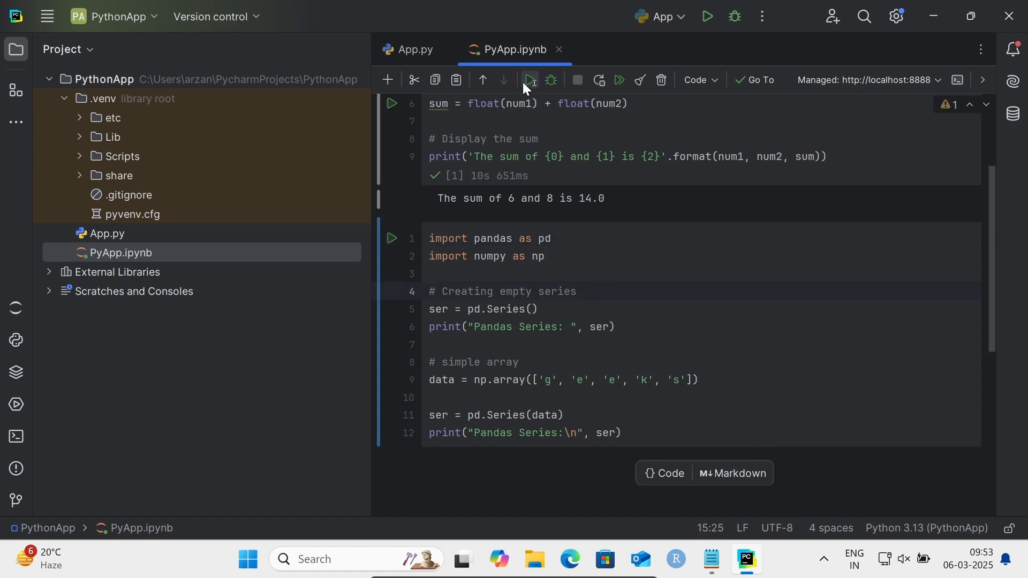
Step: Run the pandas cell and review its empty Series and g, e, e, k, s output
{"action": "left_click", "coordinate": [530, 80]}
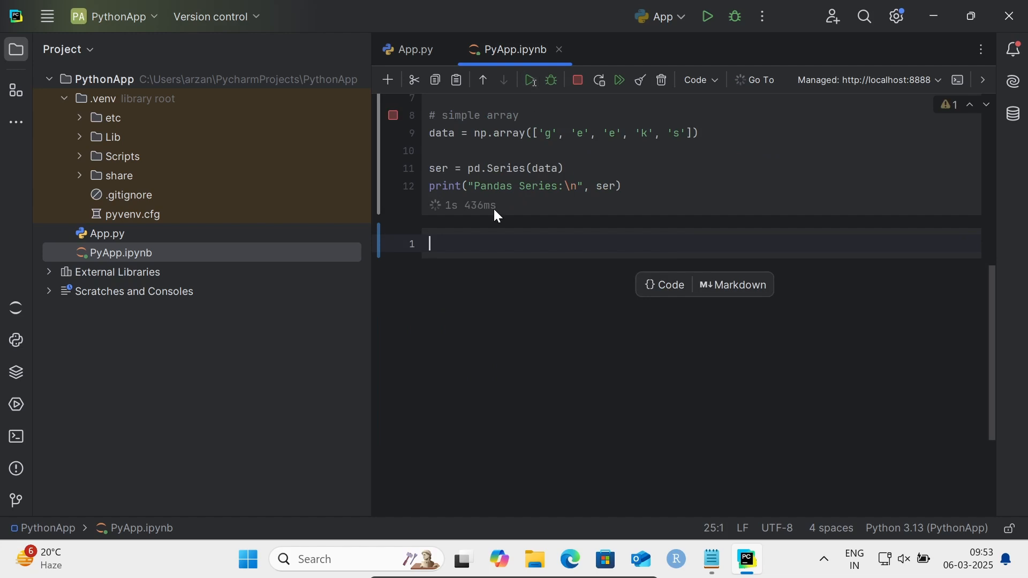
{"action": "left_click", "coordinate": [531, 80]}
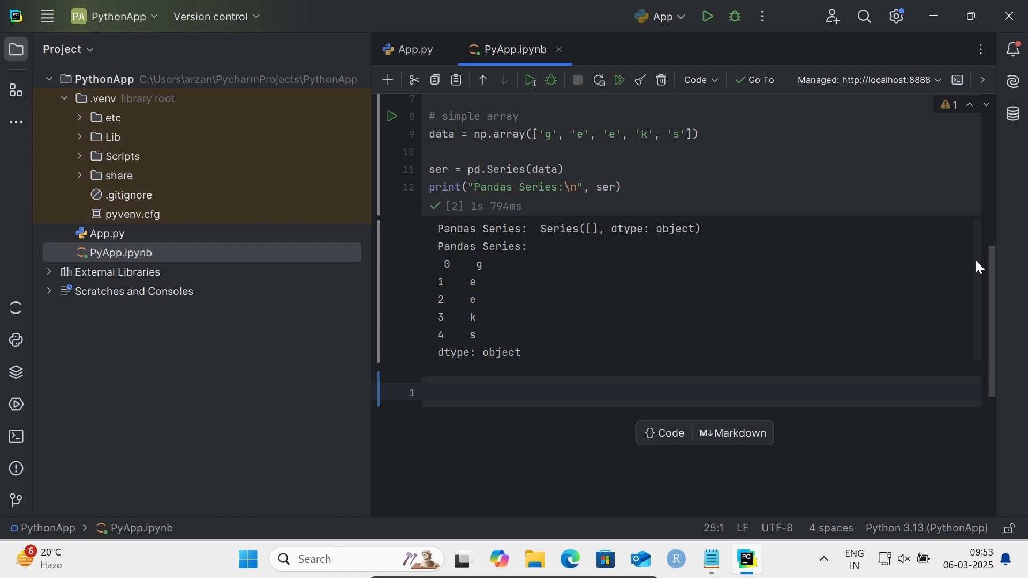
{"action": "scroll", "scroll_direction": "up", "scroll_amount": 3}
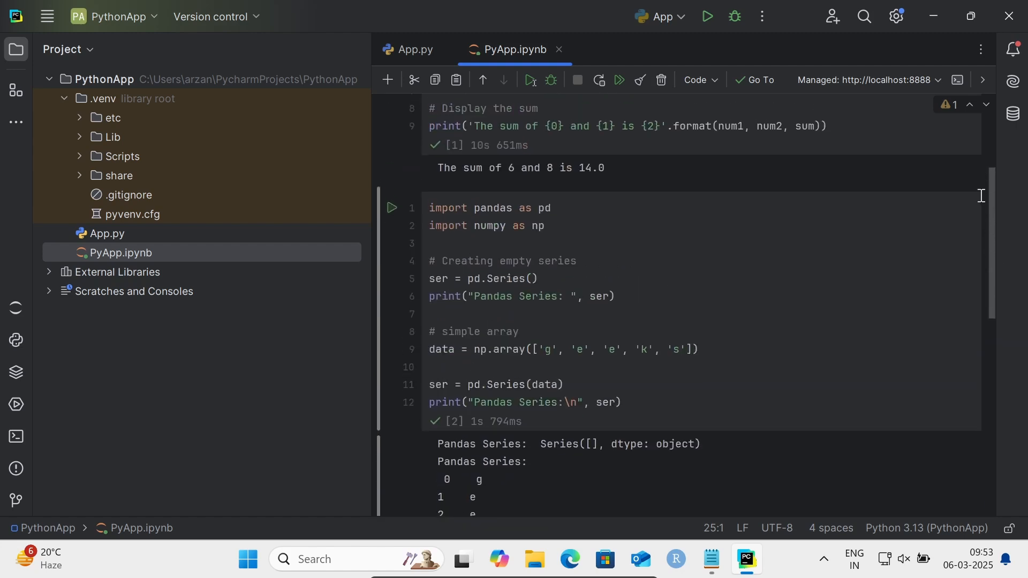
{"action": "scroll", "scroll_direction": "down", "scroll_amount": 3}
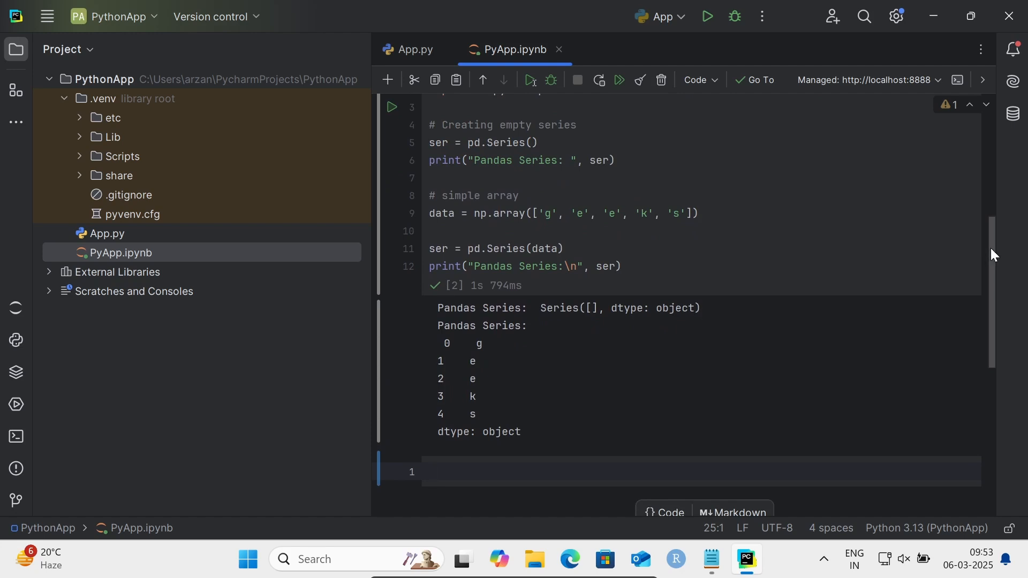
{"action": "scroll", "scroll_direction": "up", "scroll_amount": 3}
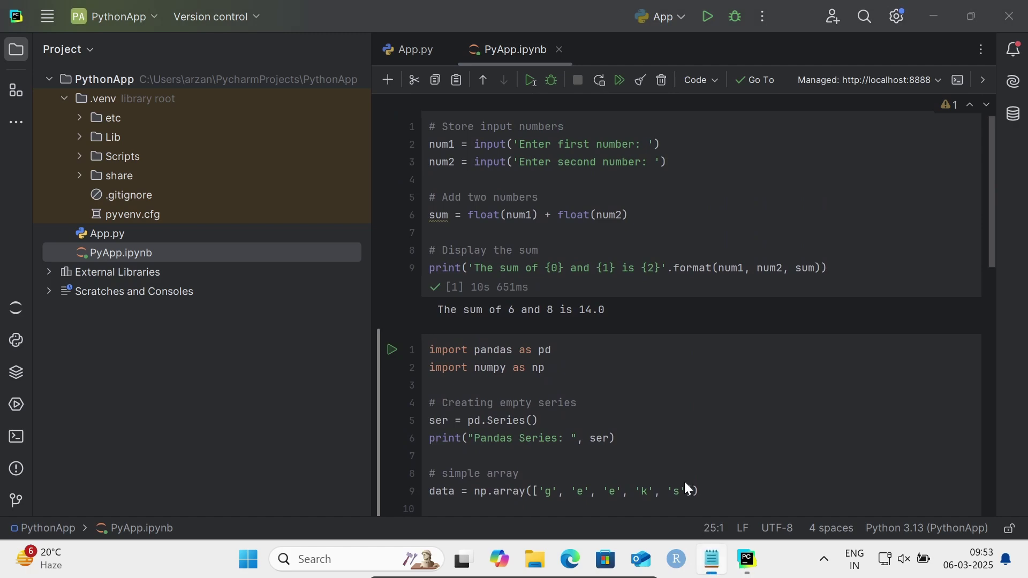
Step: Bring the Notepad notes back up and restore the window to its smaller size
{"action": "left_click", "coordinate": [709, 559]}
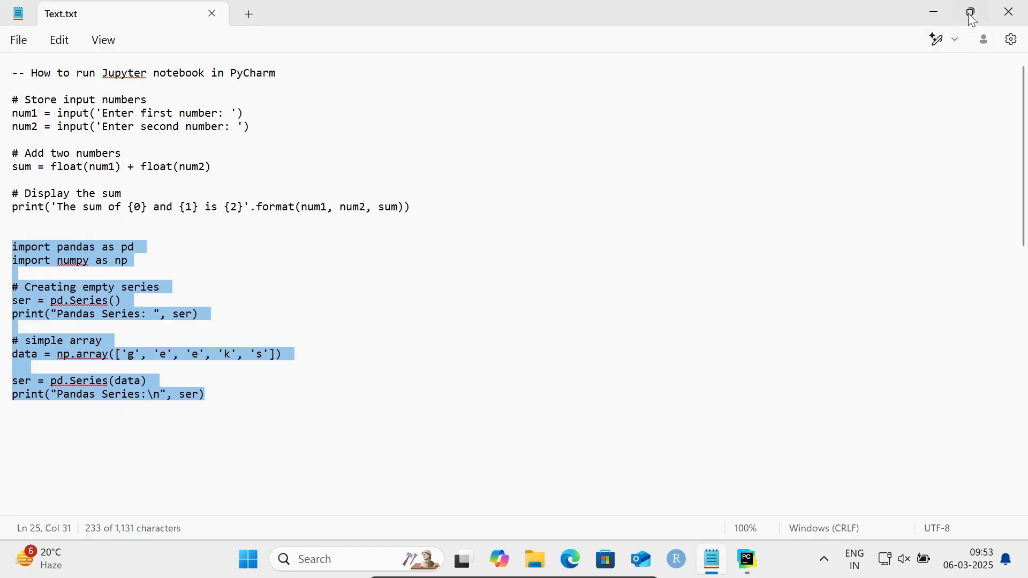
{"action": "left_click", "coordinate": [969, 12]}
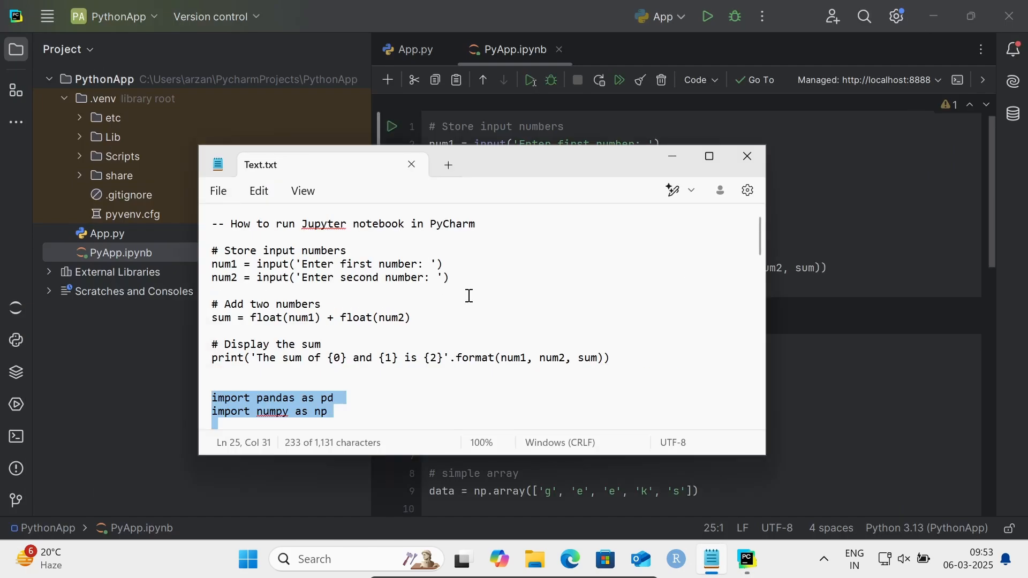